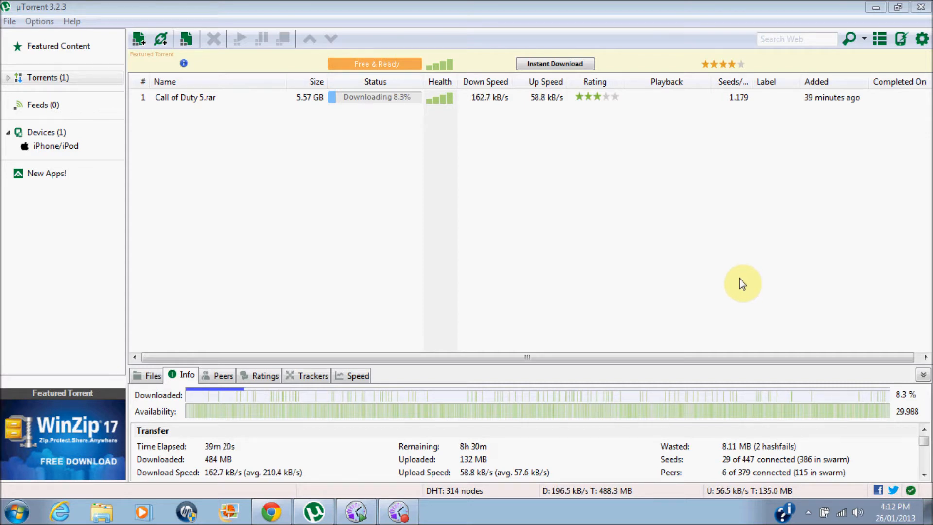
pyautogui.moveTo(741, 280)
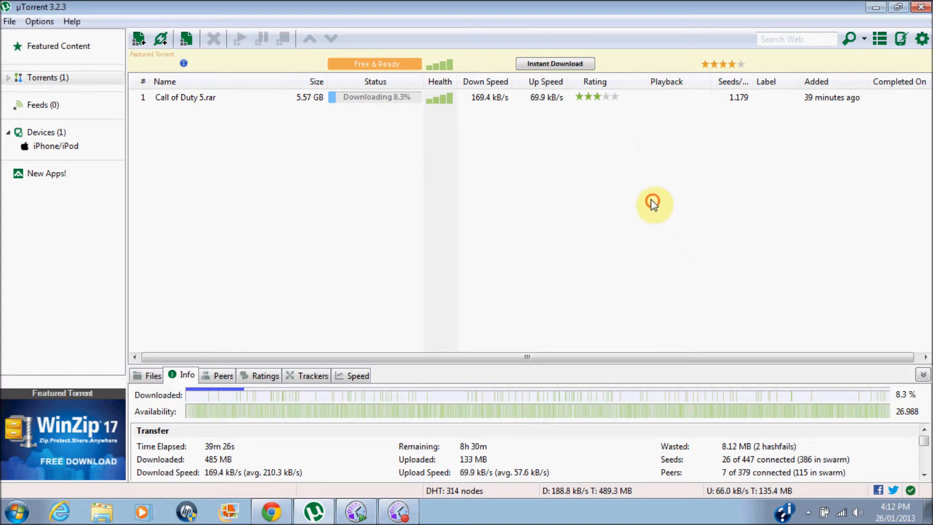
# Step: Set the incoming connection port to 8192 in the Connection preferences
pyautogui.click(185, 97)
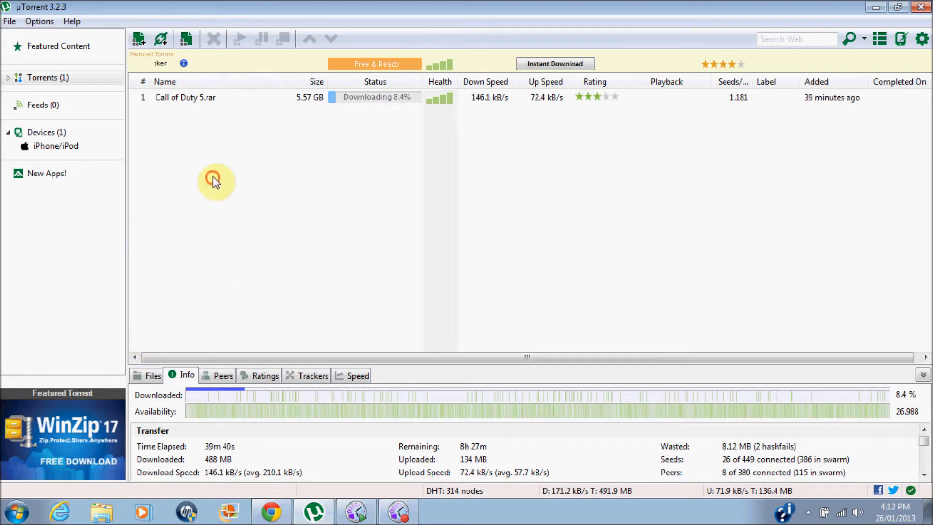
pyautogui.moveTo(20, 25)
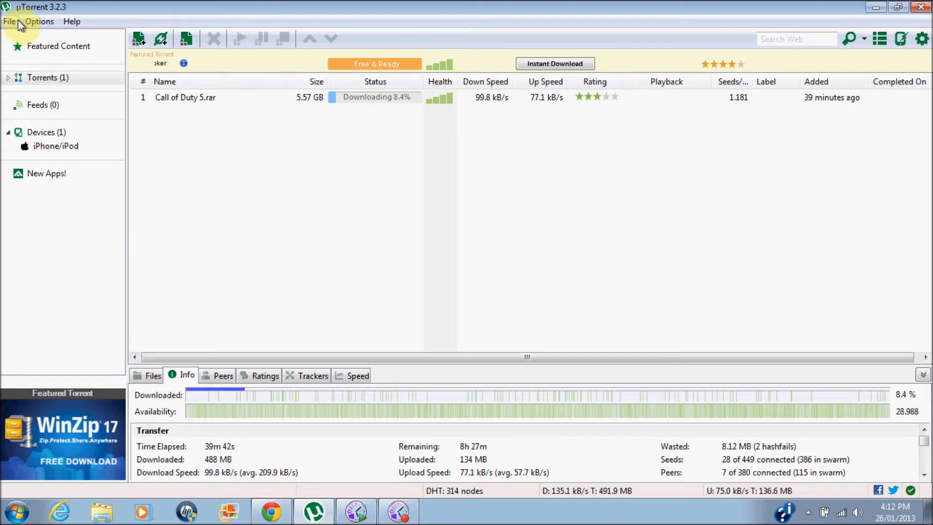
pyautogui.click(38, 20)
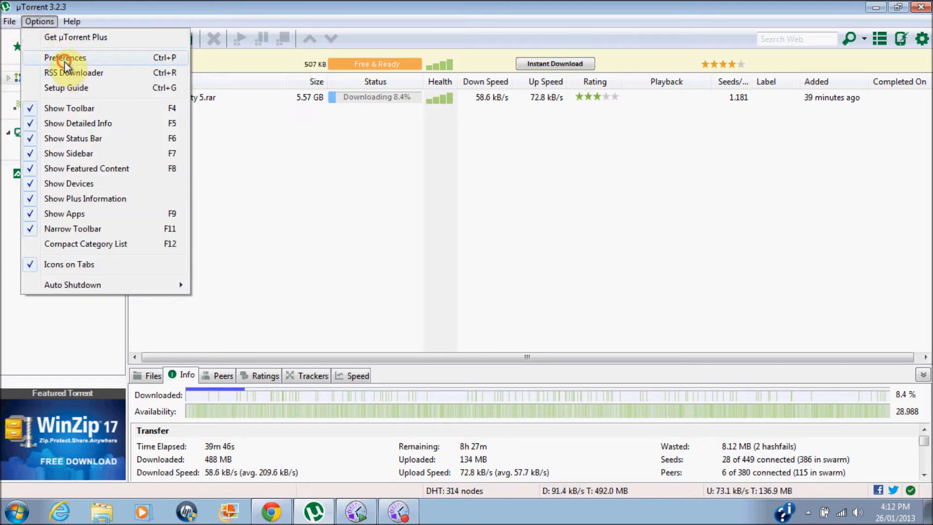
pyautogui.click(65, 58)
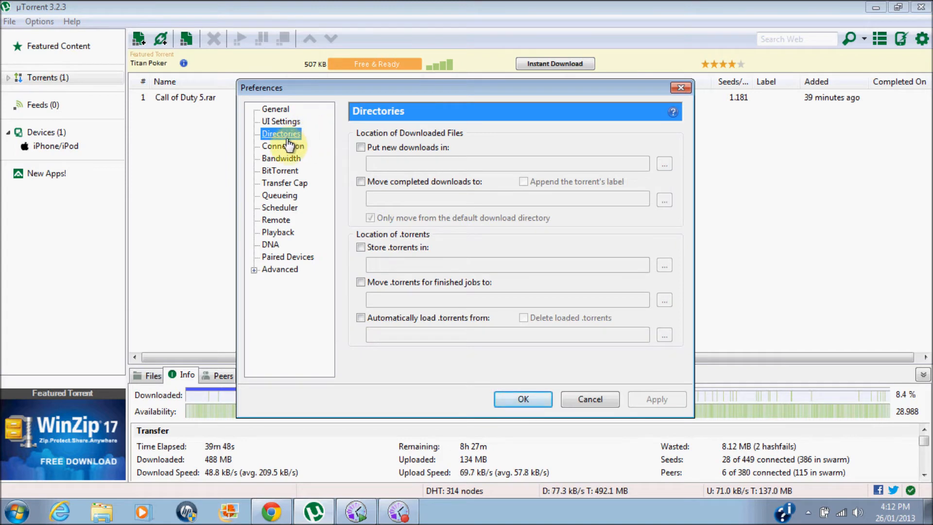
pyautogui.click(281, 145)
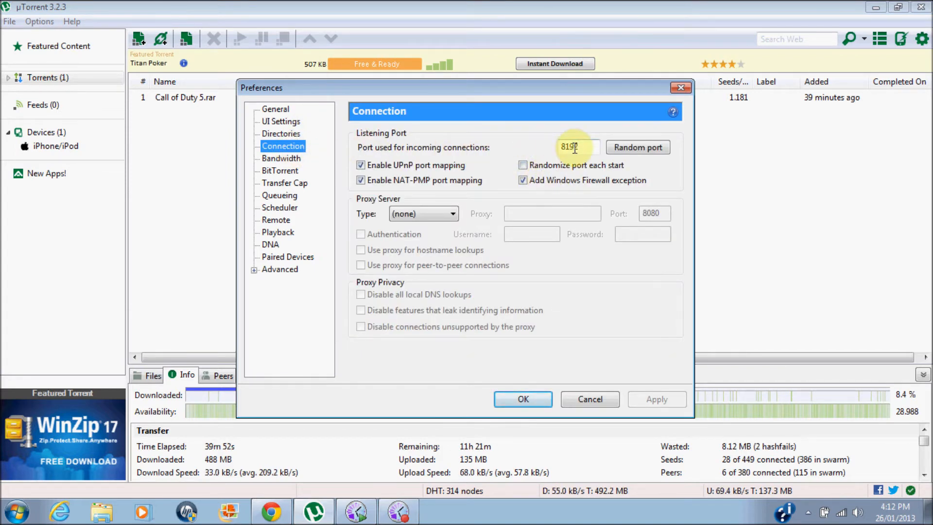
pyautogui.write('8192')
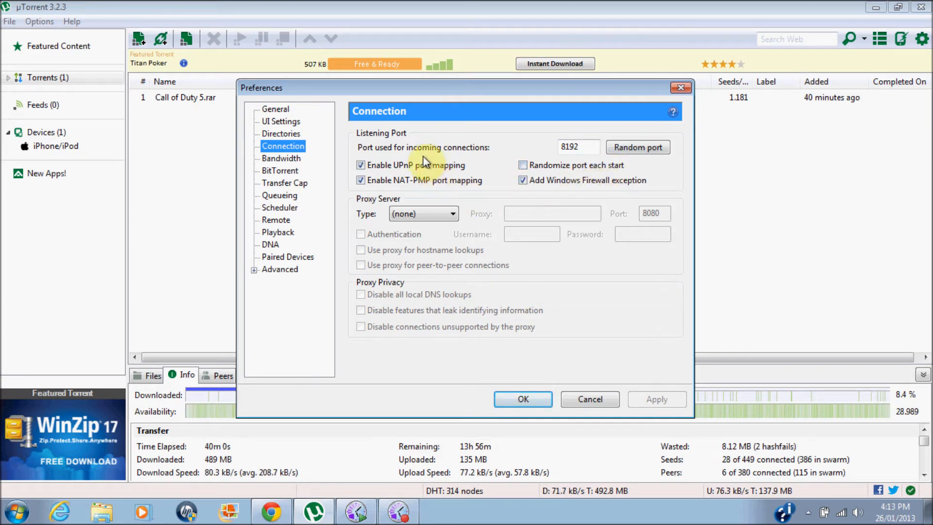
# Step: Leave maximum upload and download rates at 0 (unlimited), then move to BitTorrent settings
pyautogui.click(281, 158)
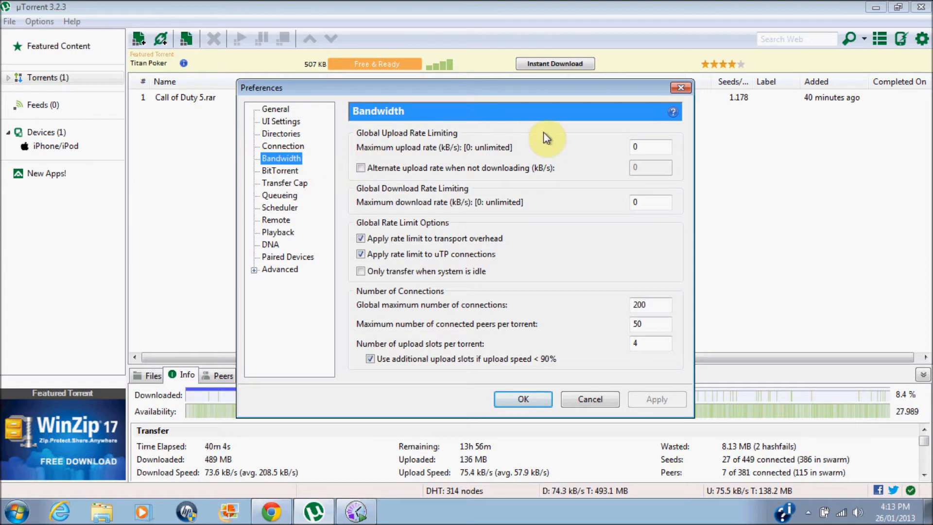
pyautogui.moveTo(589, 152)
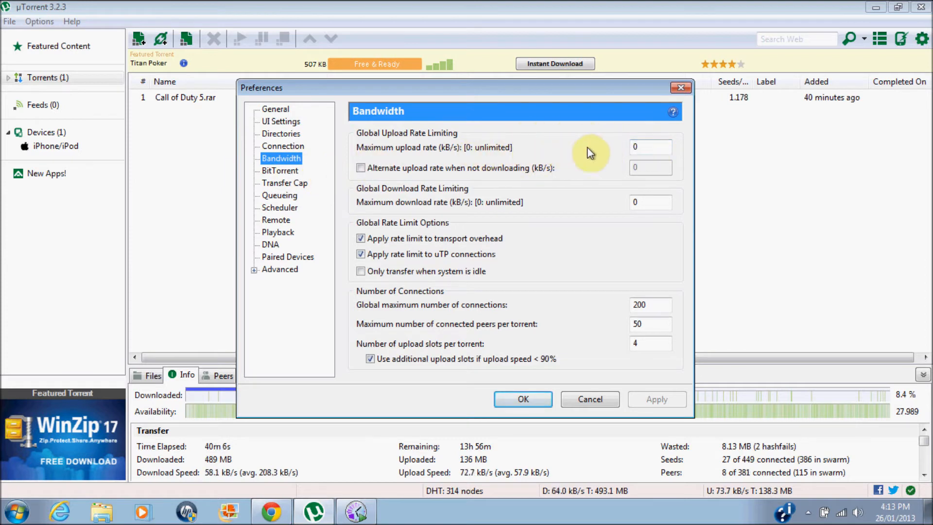
pyautogui.click(651, 146)
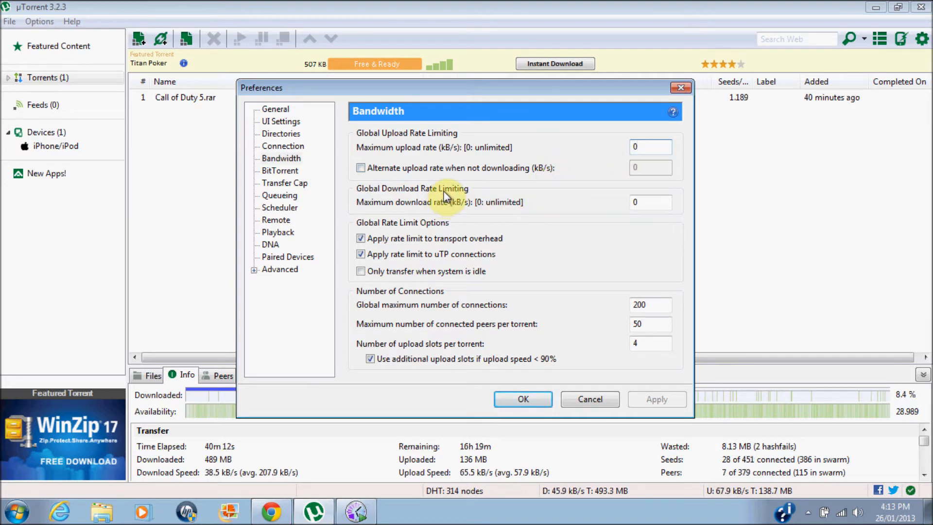
pyautogui.moveTo(630, 221)
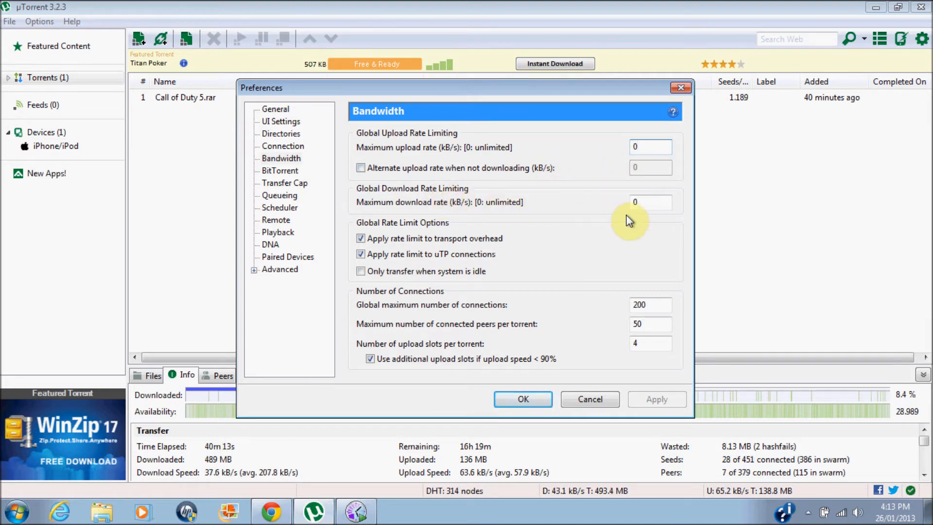
pyautogui.moveTo(617, 295)
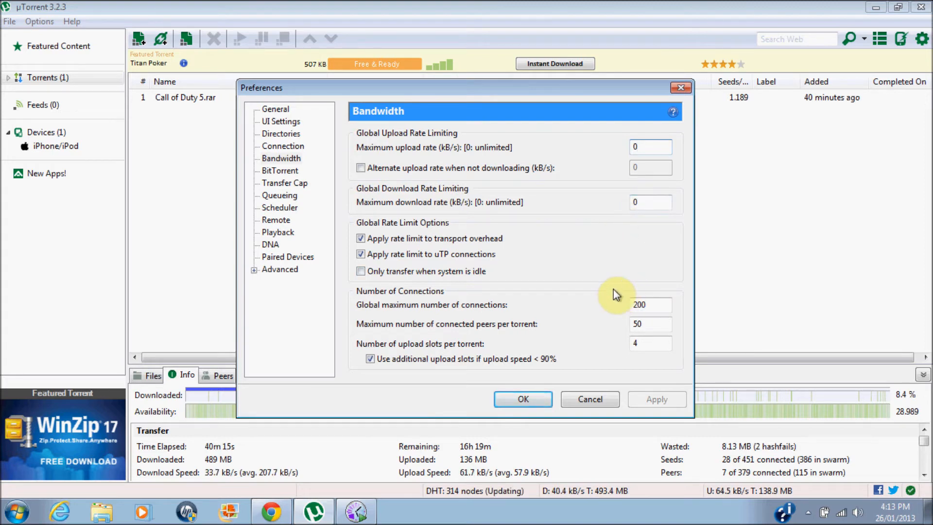
pyautogui.moveTo(488, 265)
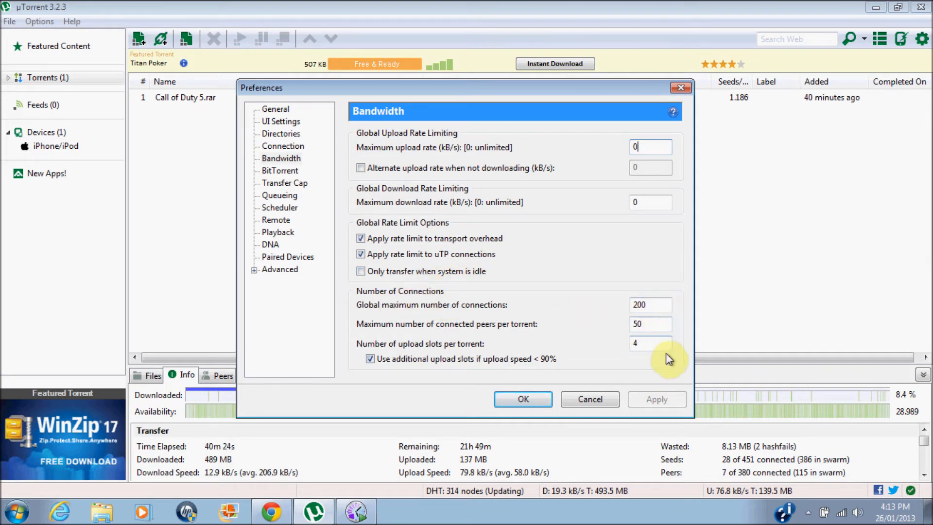
pyautogui.click(280, 171)
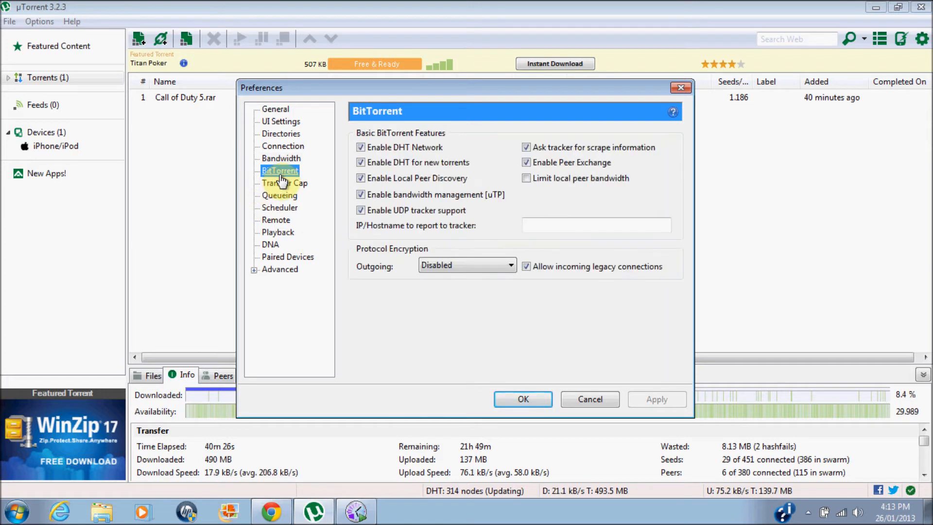
# Step: Keep Queueing at 30 active torrents and 15 active downloads
pyautogui.click(278, 194)
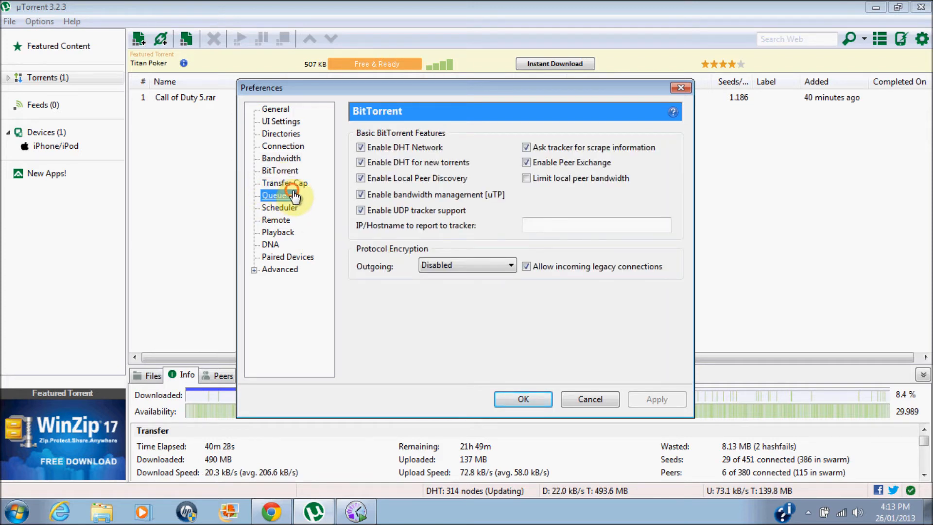
pyautogui.click(279, 195)
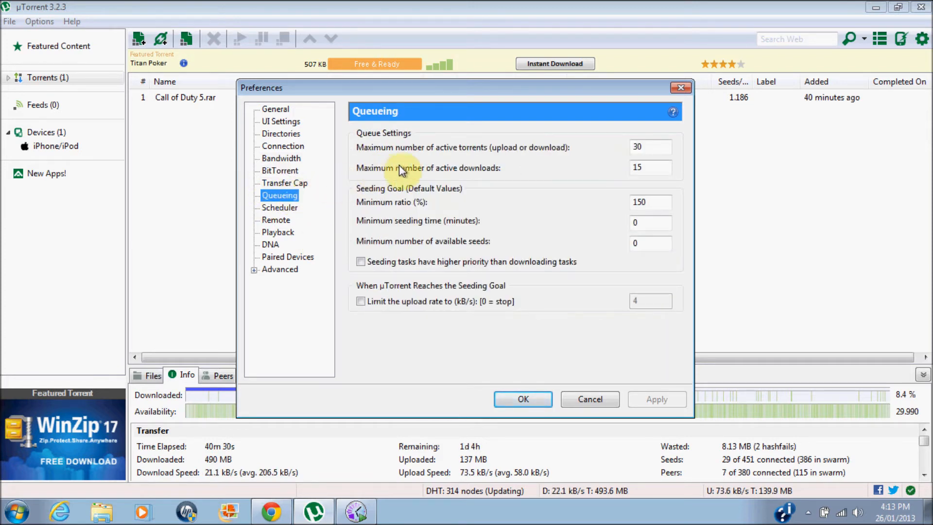
pyautogui.moveTo(534, 171)
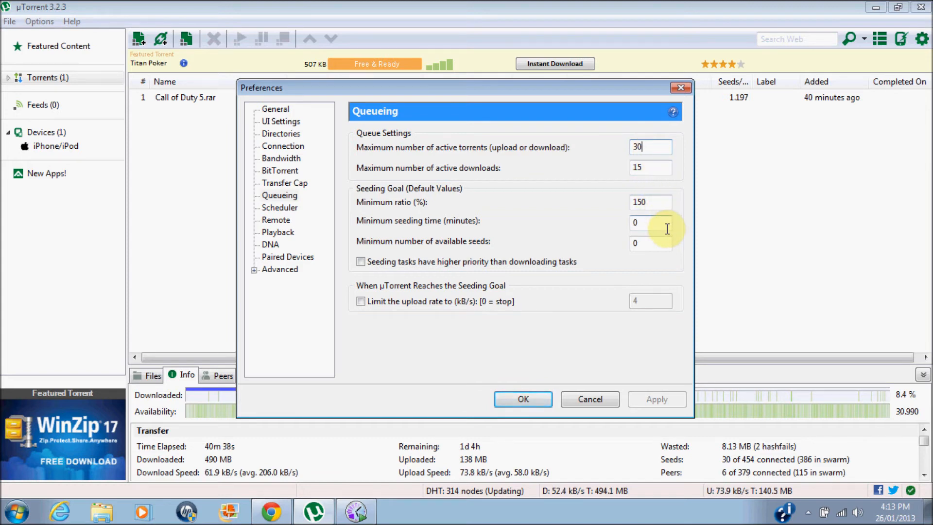
pyautogui.moveTo(529, 321)
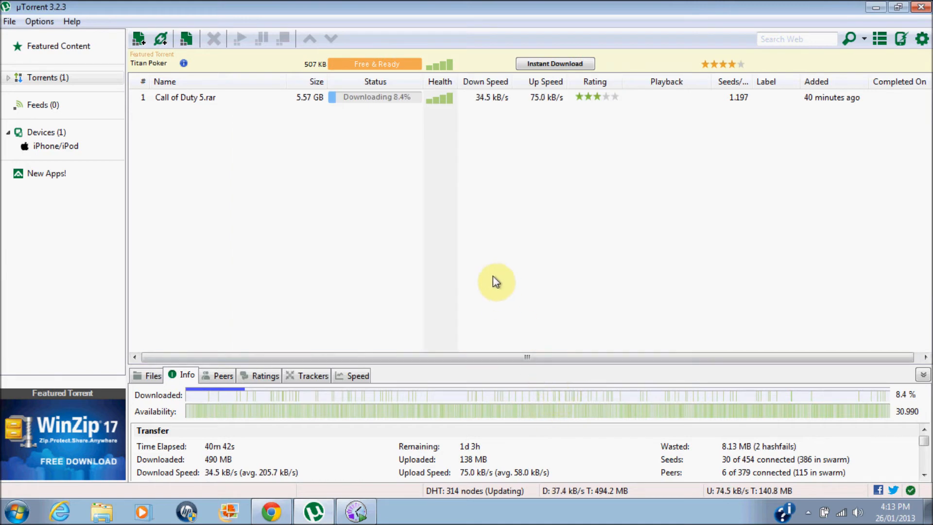
pyautogui.moveTo(330, 132)
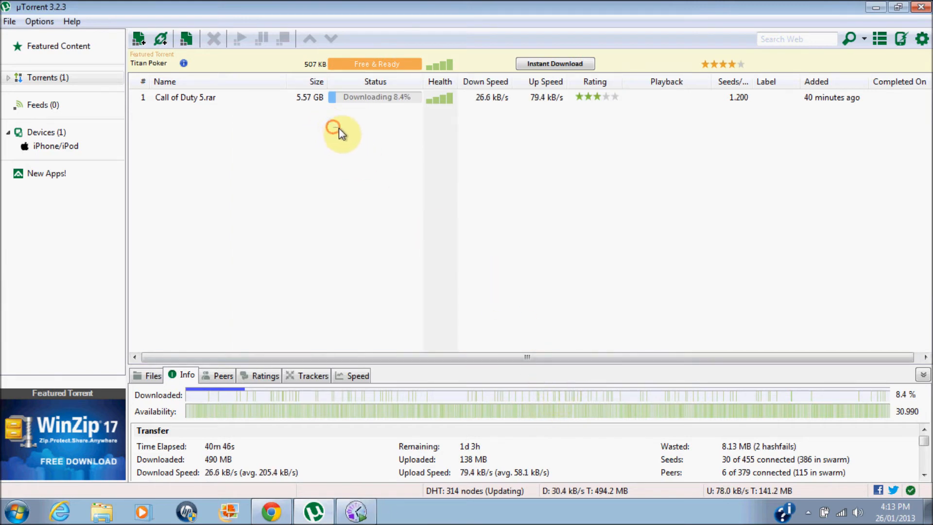
pyautogui.moveTo(351, 122)
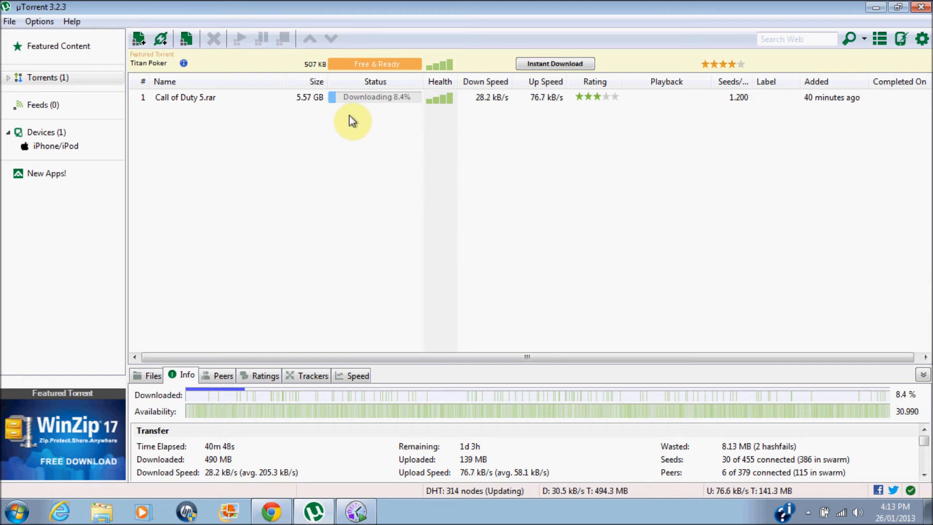
# Step: Show the context menu of the Call of Duty 5.rar torrent
pyautogui.click(184, 97)
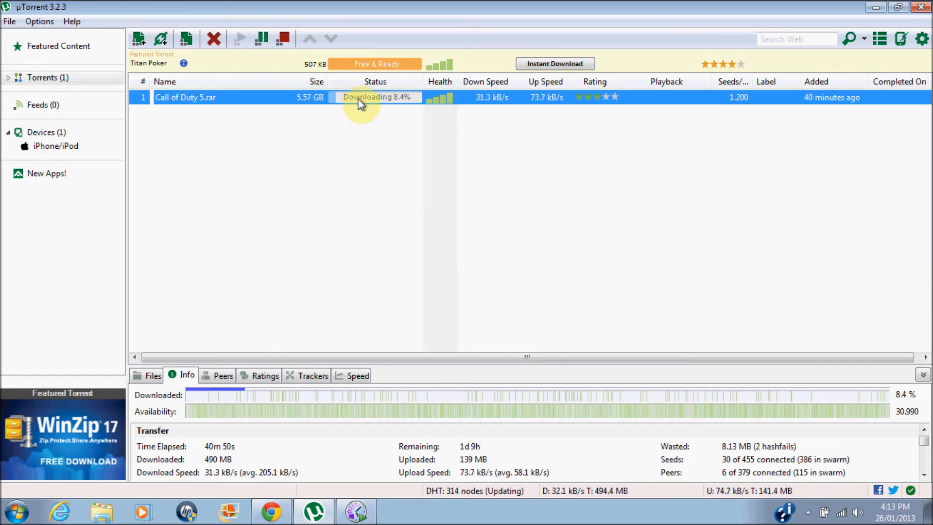
pyautogui.rightClick(359, 98)
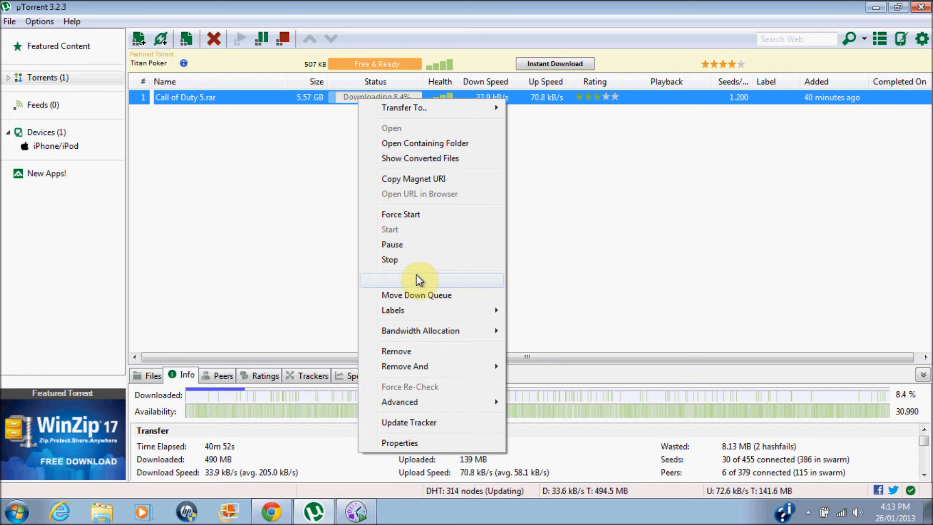
pyautogui.click(537, 272)
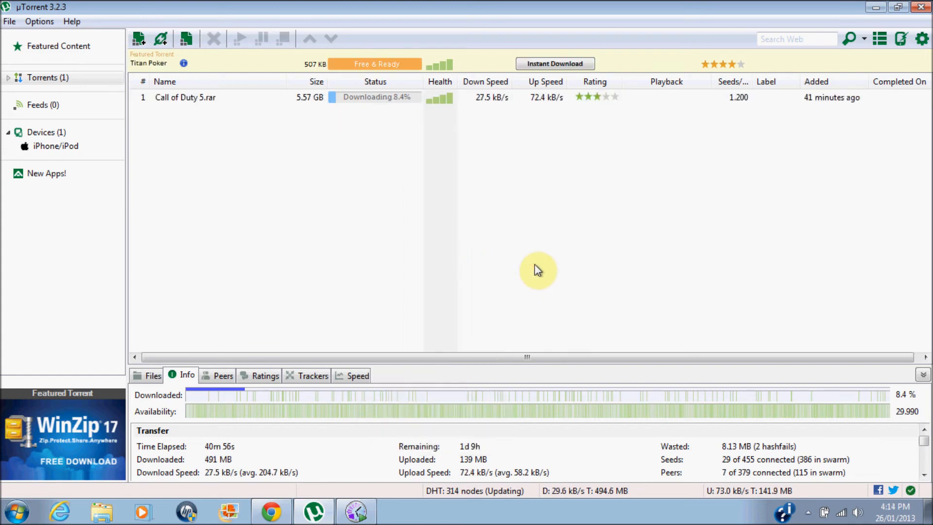
pyautogui.rightClick(185, 98)
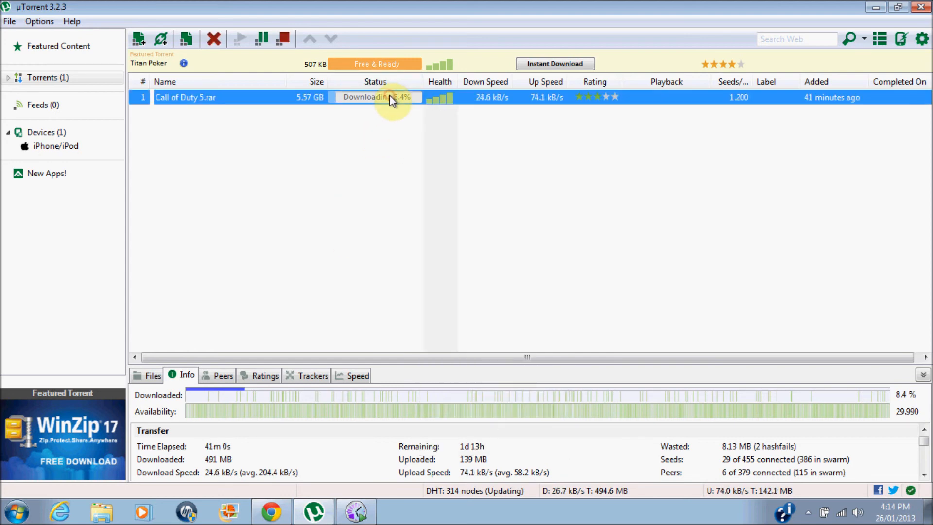
pyautogui.rightClick(393, 97)
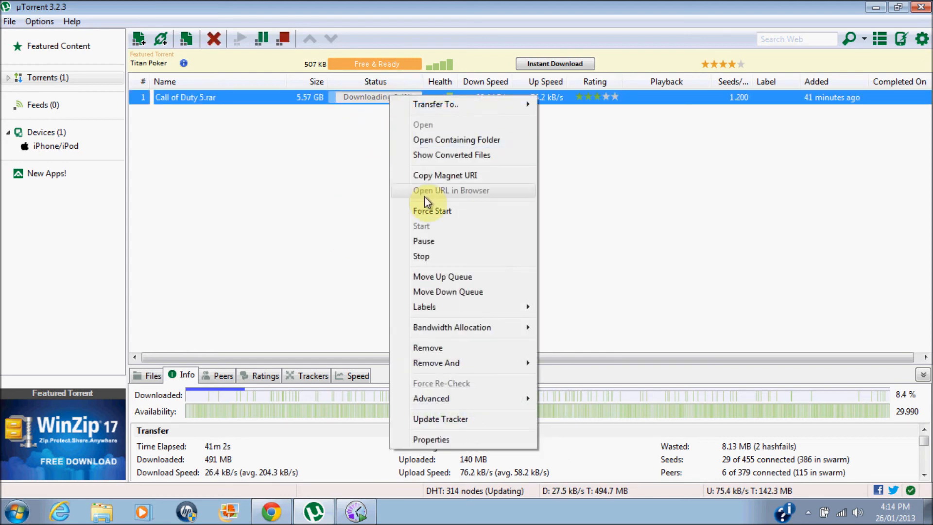
pyautogui.moveTo(452, 327)
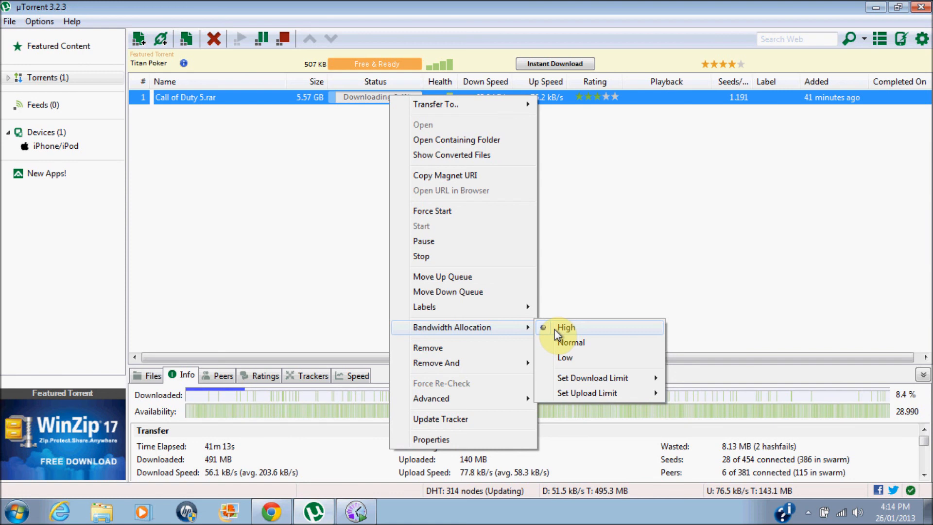
pyautogui.moveTo(586, 328)
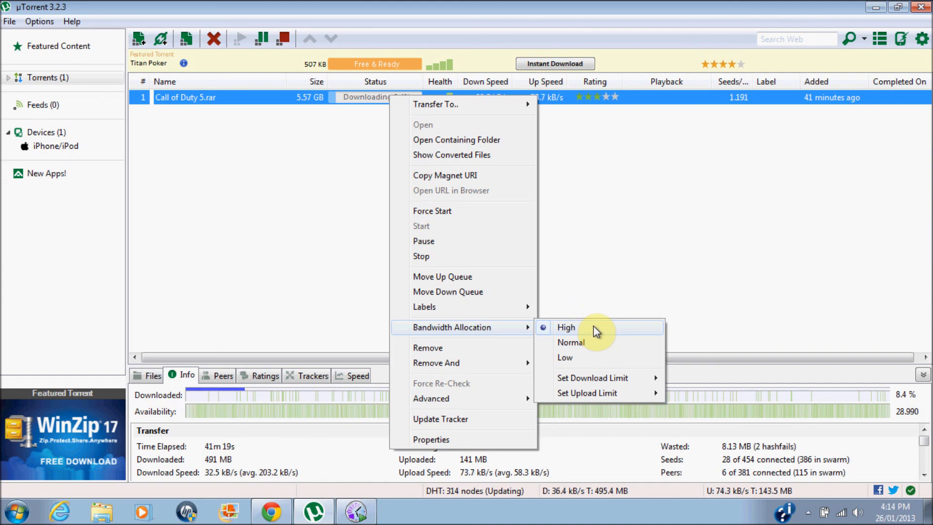
# Step: Set Call of Duty 5.rar's bandwidth allocation to High
pyautogui.click(566, 327)
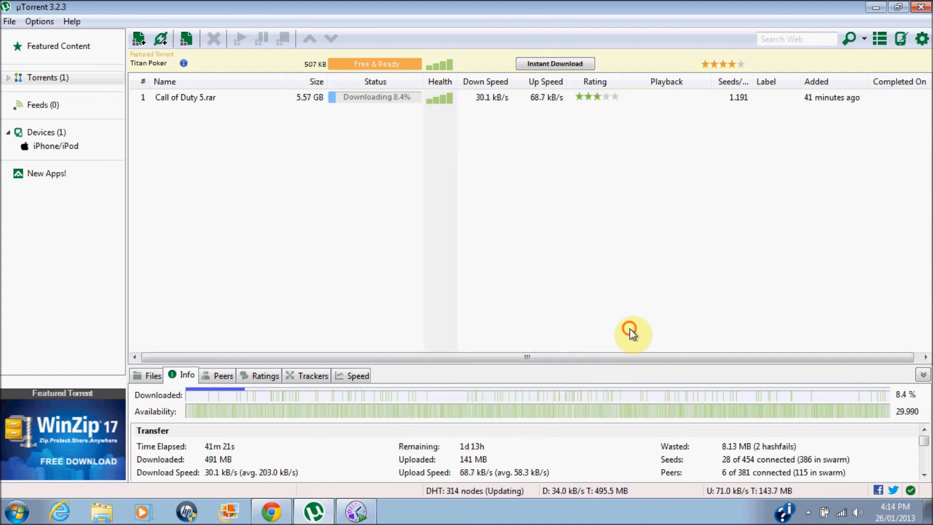